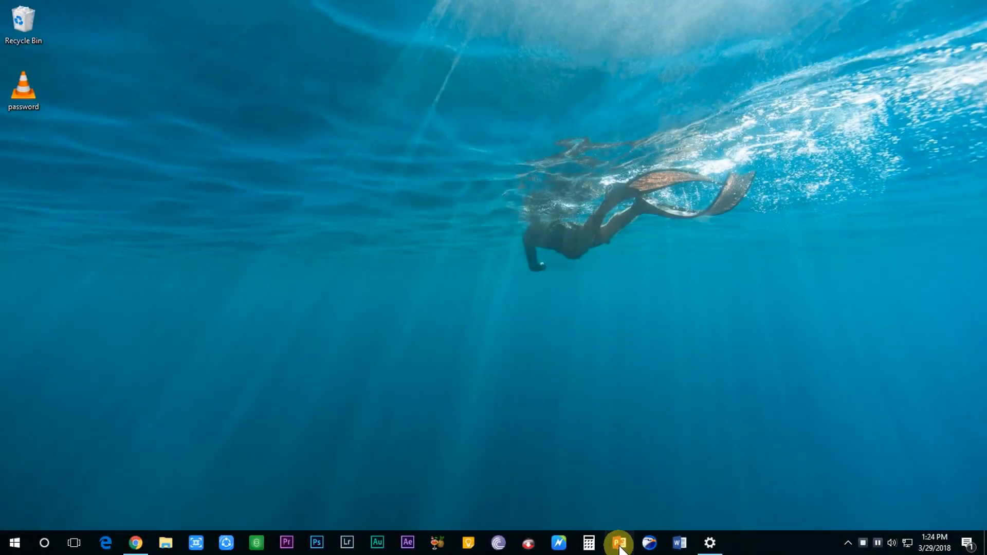
Launch PowerPoint and create a new presentation with the orange variant of the Ion theme.
{"action": "left_click", "coordinate": [617, 542]}
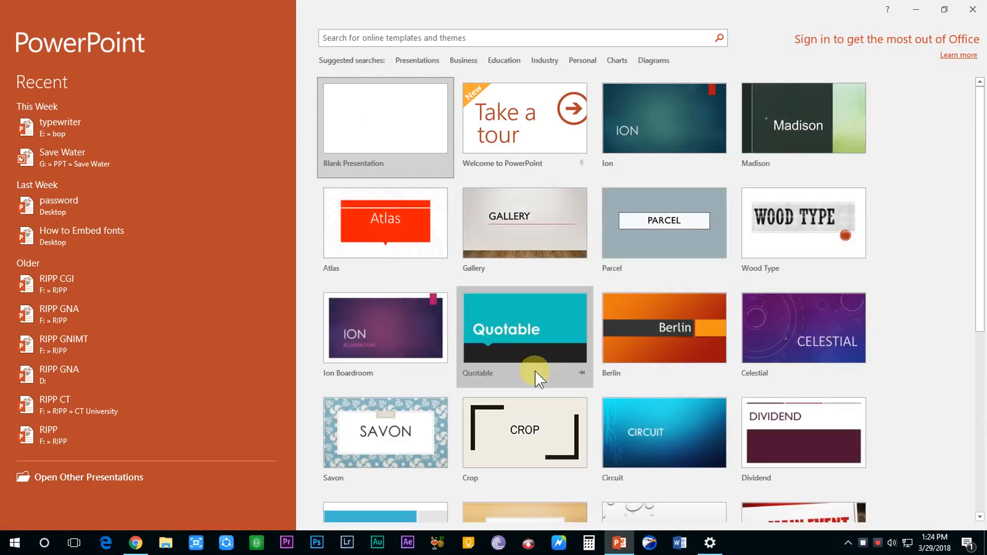
{"action": "mouse_move", "coordinate": [652, 137]}
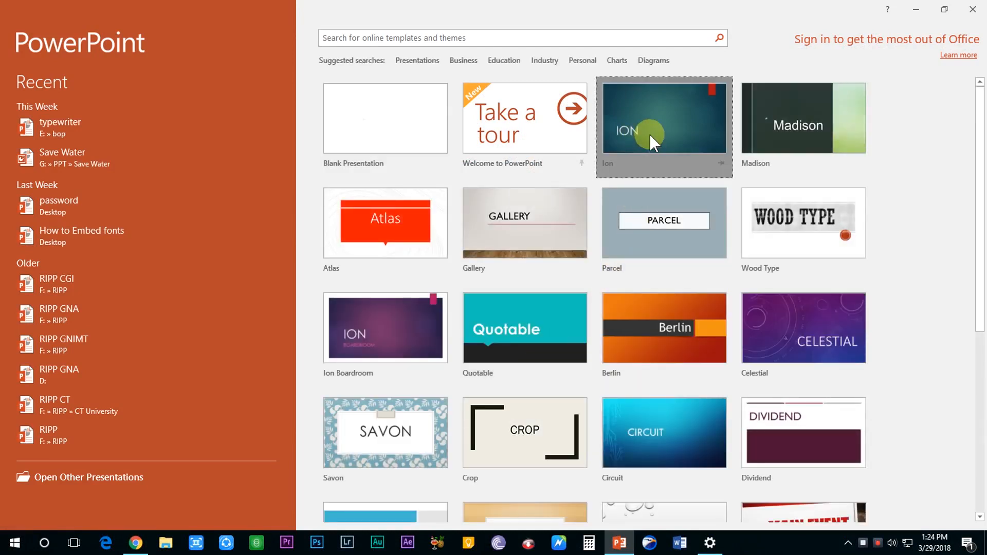
{"action": "left_click", "coordinate": [663, 126]}
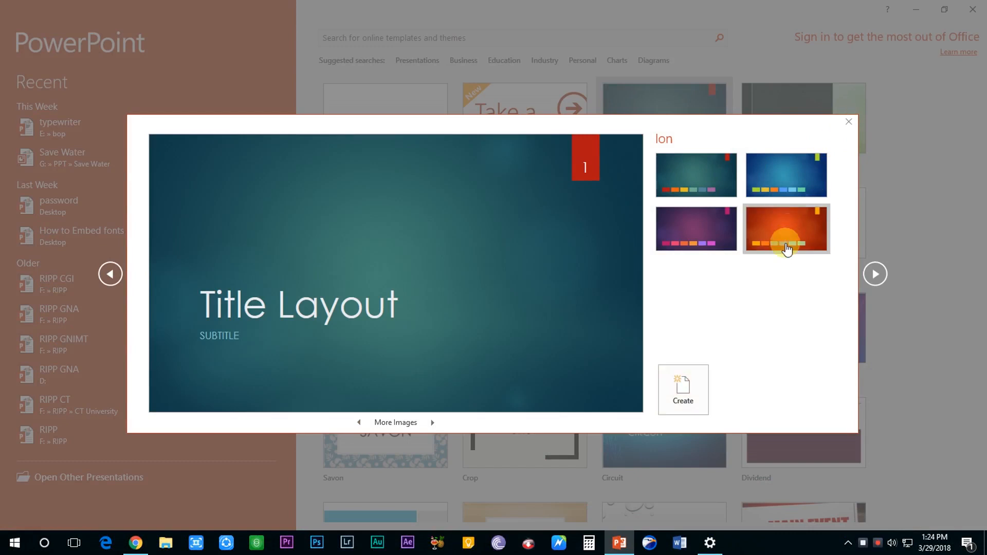
{"action": "left_click", "coordinate": [682, 389]}
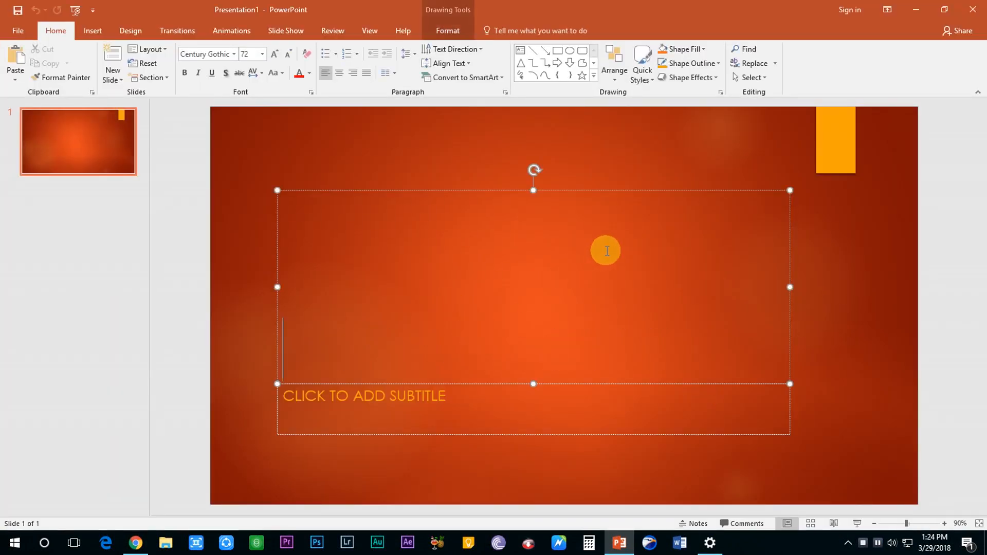
Enter PASSWORD FOR PPT as the slide title and finish editing it.
{"action": "type", "text": "PA"}
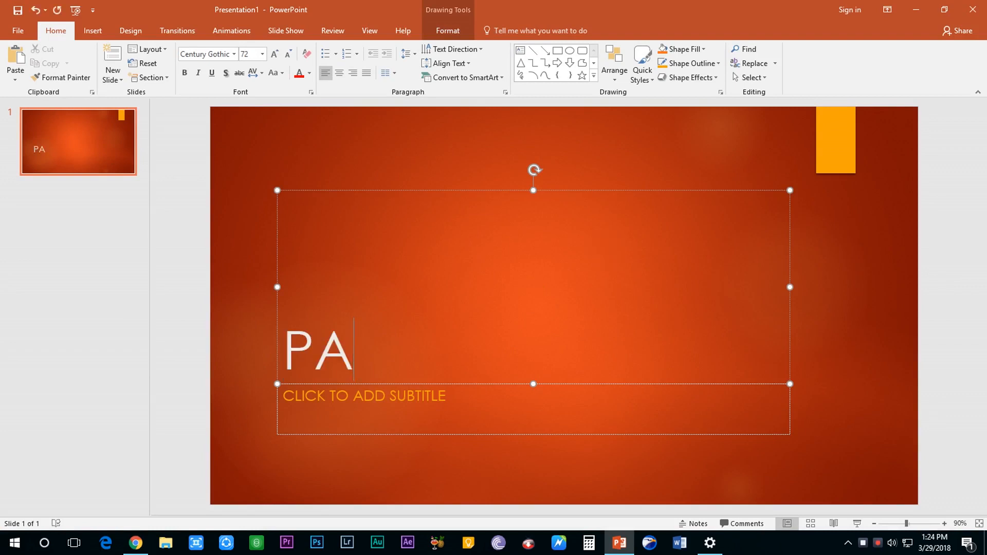
{"action": "type", "text": "SSWORD FO"}
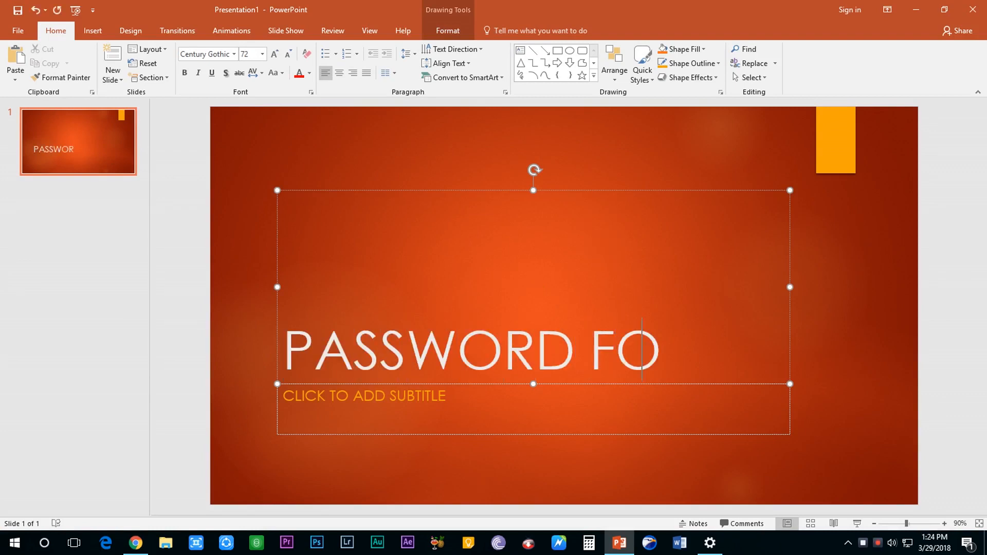
{"action": "type", "text": "R PPT"}
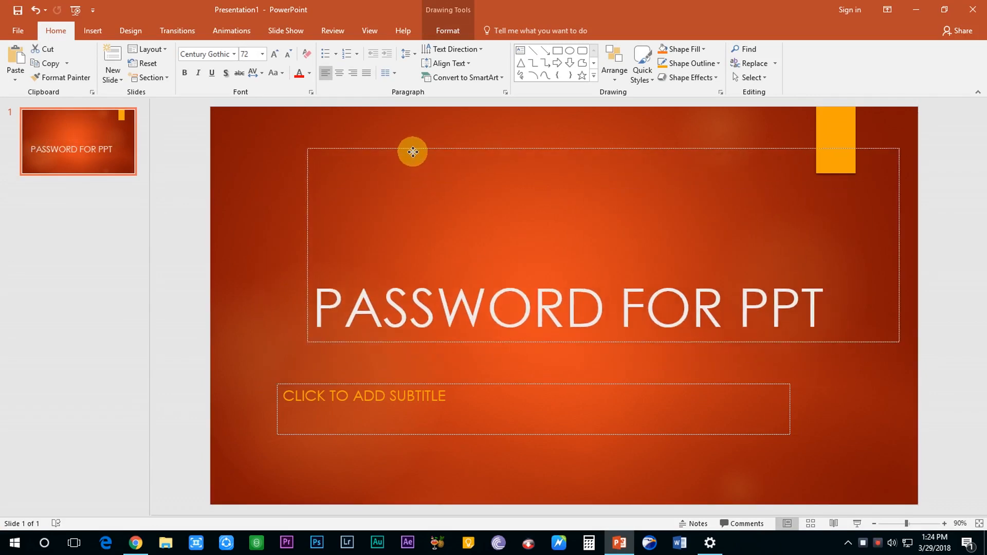
{"action": "left_click", "coordinate": [816, 412]}
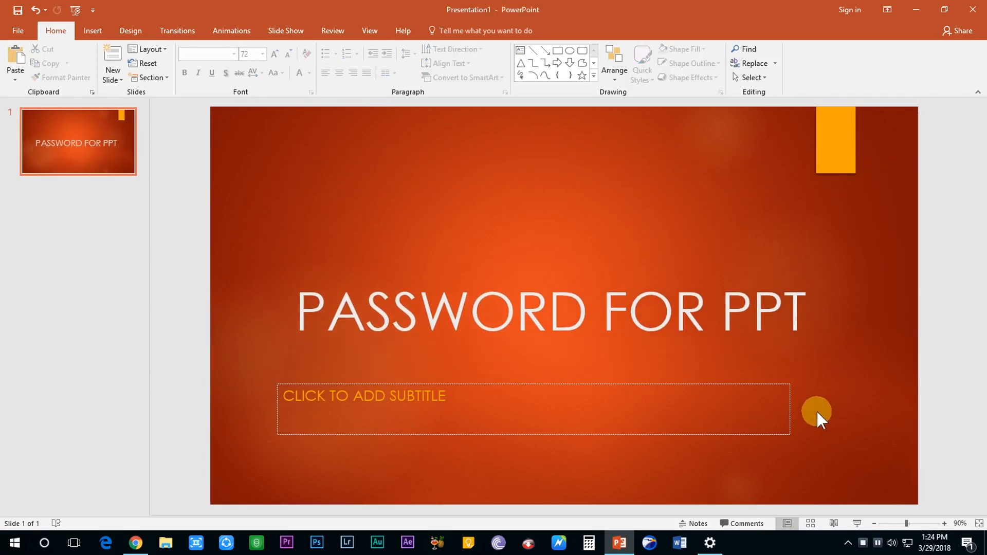
{"action": "mouse_move", "coordinate": [565, 338]}
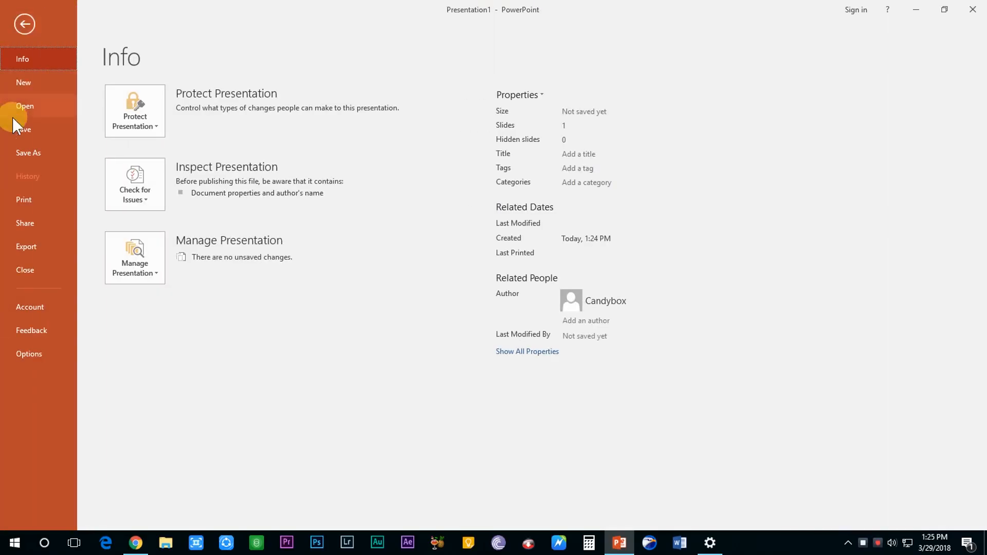
Start Save As to the Desktop as PASSWORD FOR PPT and show the Tools menu.
{"action": "left_click", "coordinate": [27, 152]}
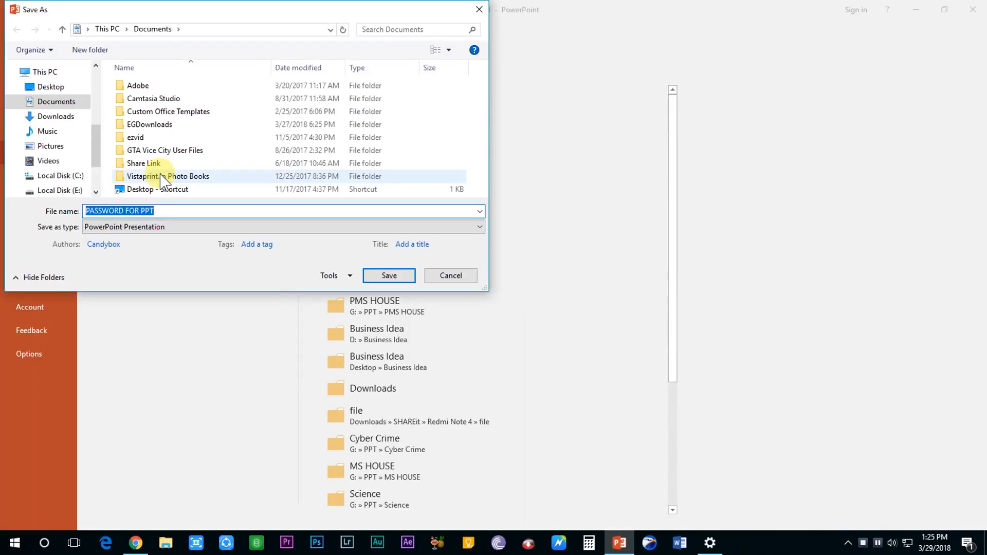
{"action": "left_click", "coordinate": [51, 86]}
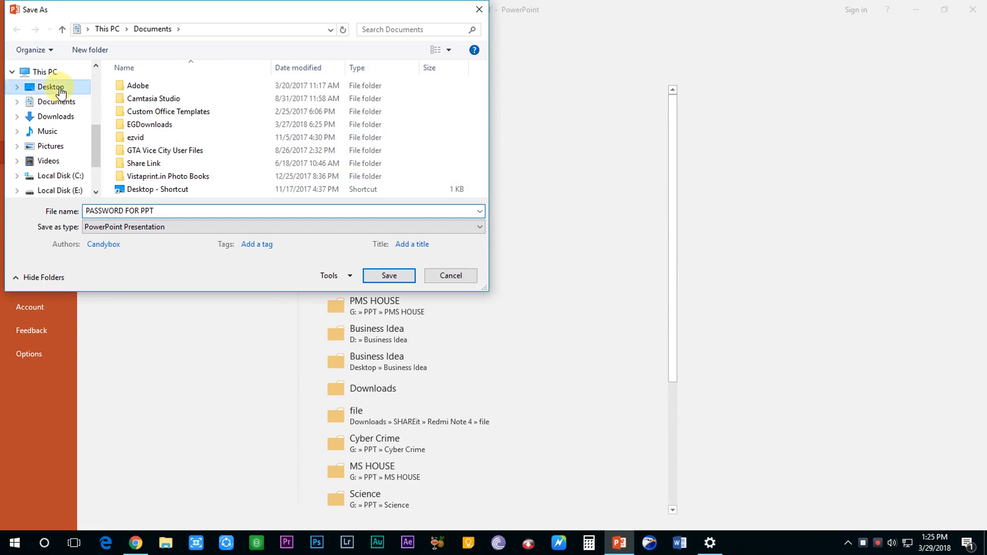
{"action": "left_click", "coordinate": [51, 86]}
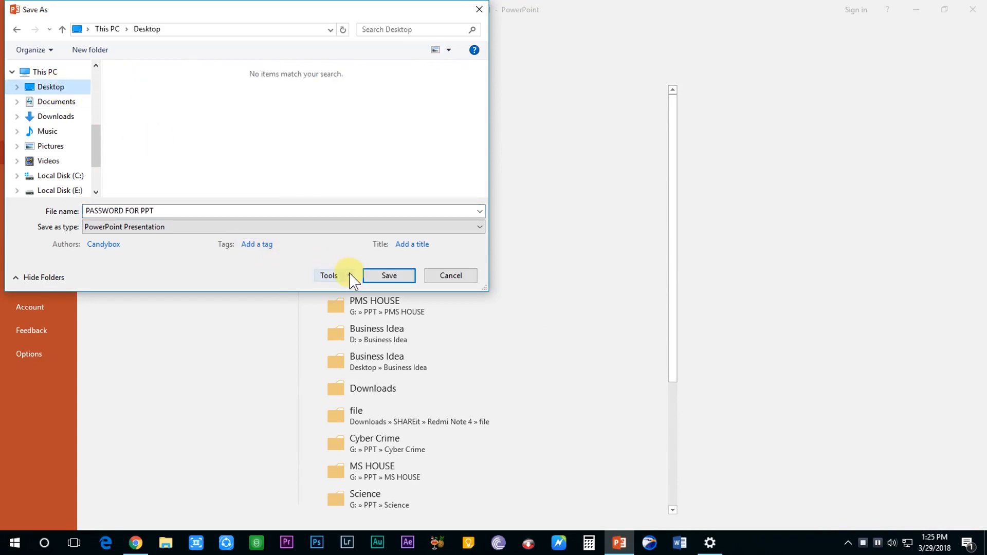
{"action": "left_click", "coordinate": [329, 275]}
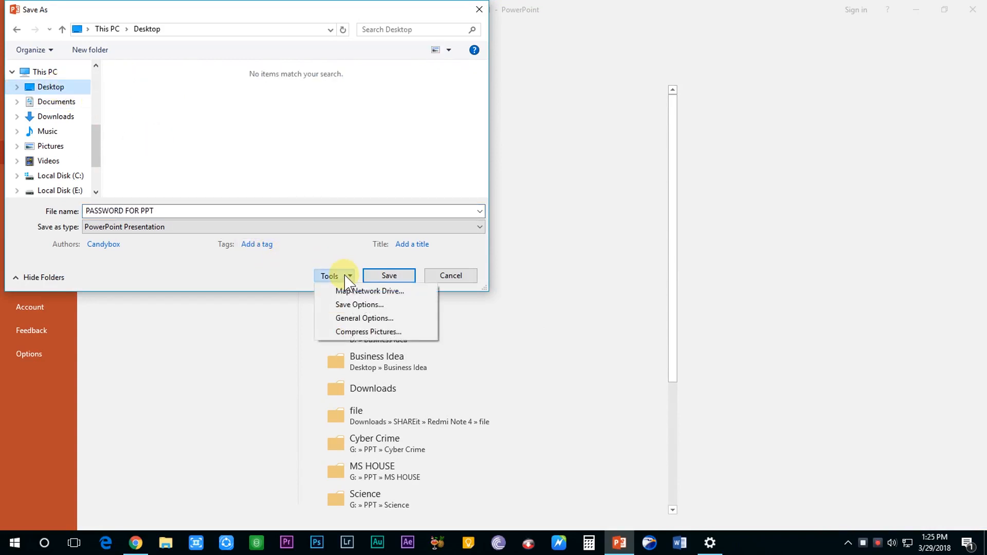
{"action": "mouse_move", "coordinate": [364, 318]}
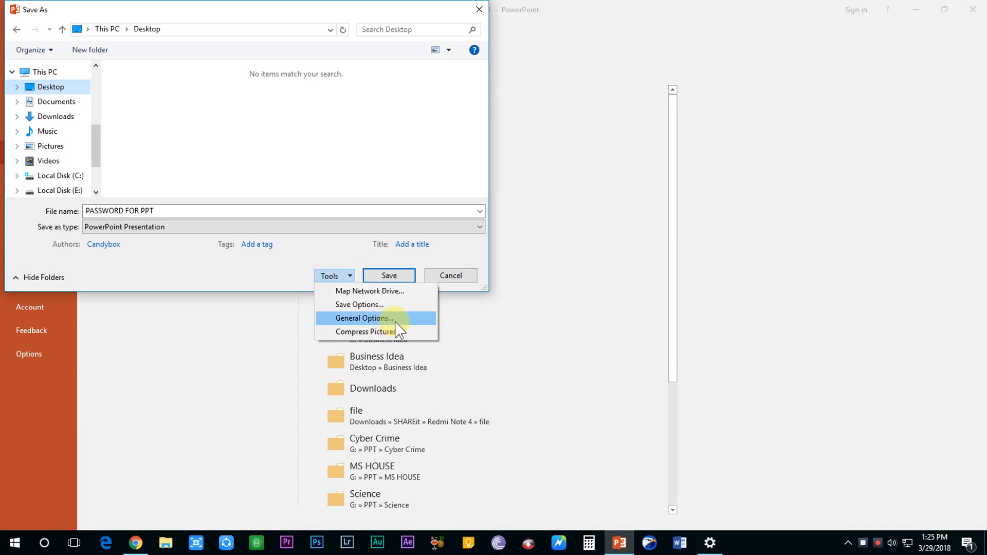
In General Options set and confirm a password to modify only, then save to the Desktop.
{"action": "left_click", "coordinate": [365, 317]}
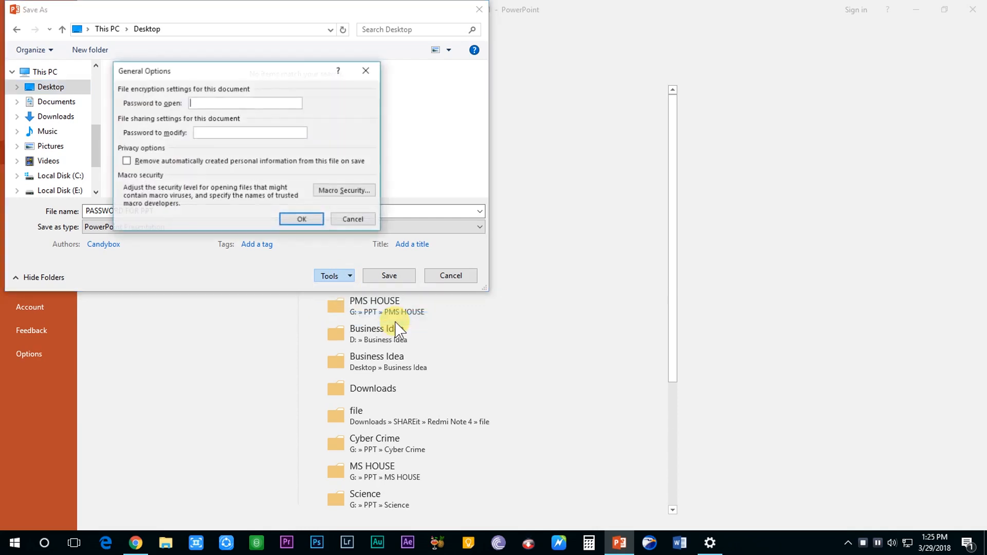
{"action": "mouse_move", "coordinate": [222, 230]}
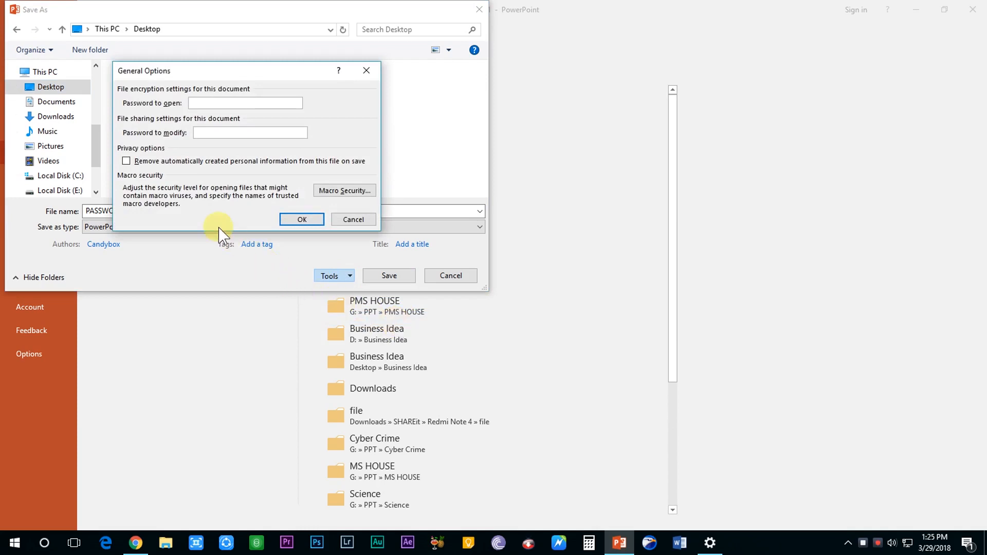
{"action": "mouse_move", "coordinate": [199, 133]}
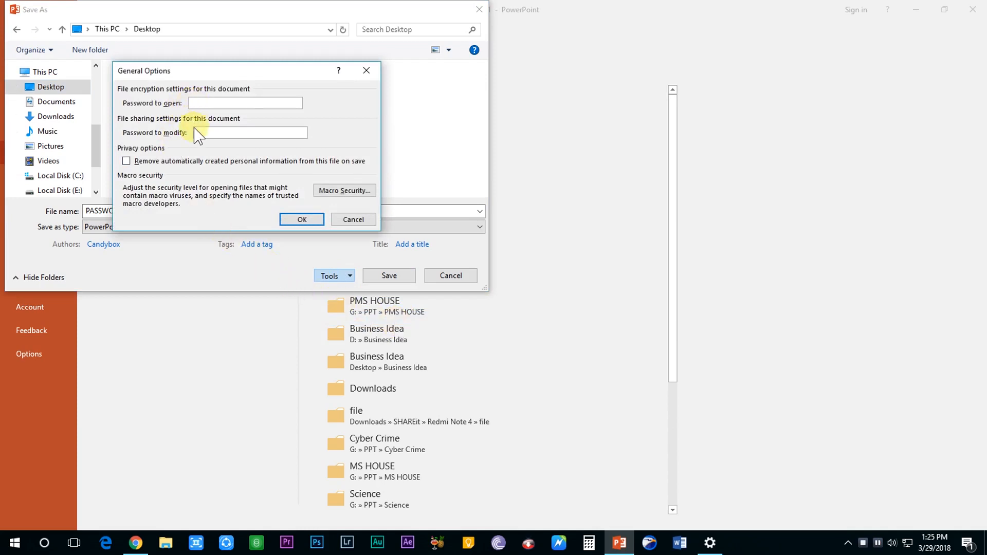
{"action": "left_click", "coordinate": [244, 103]}
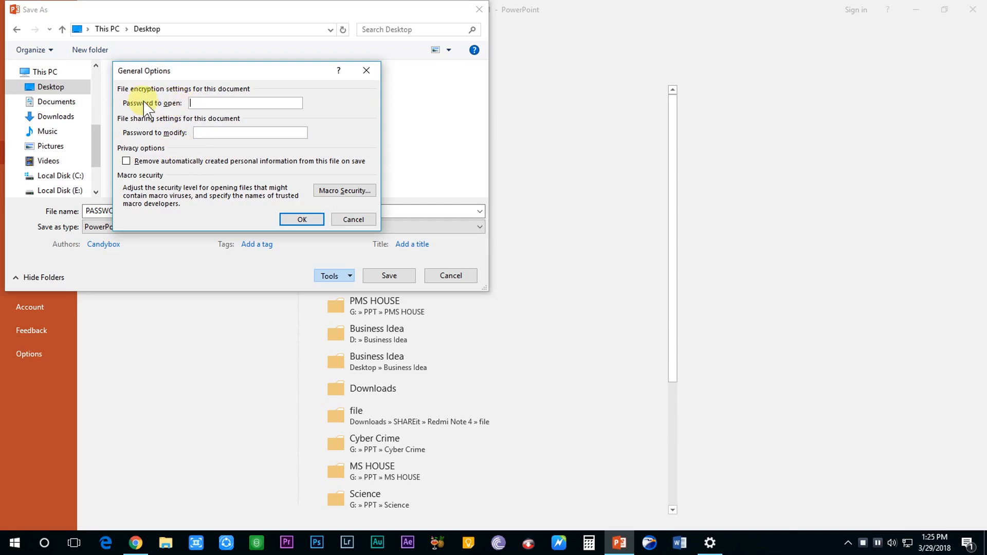
{"action": "mouse_move", "coordinate": [198, 154]}
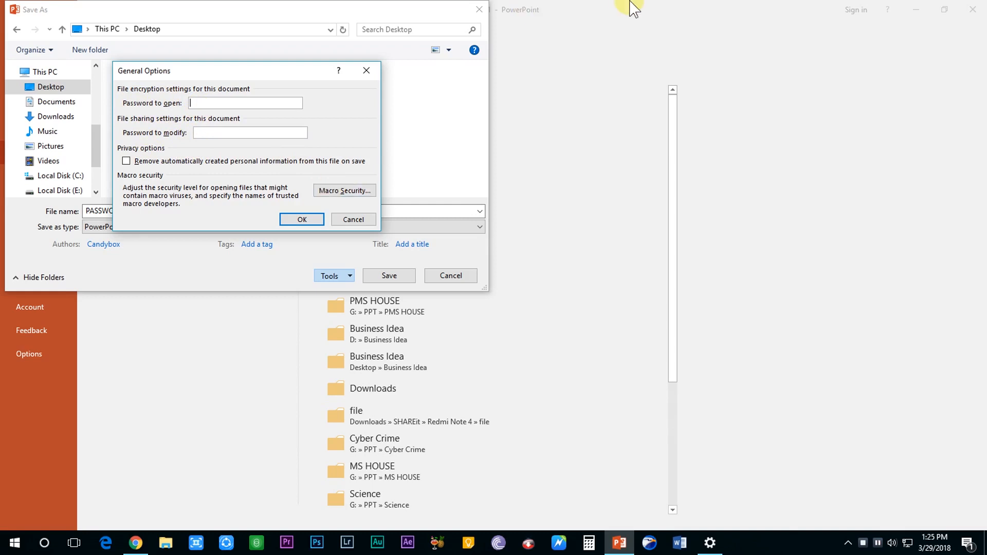
{"action": "type", "text": "**"}
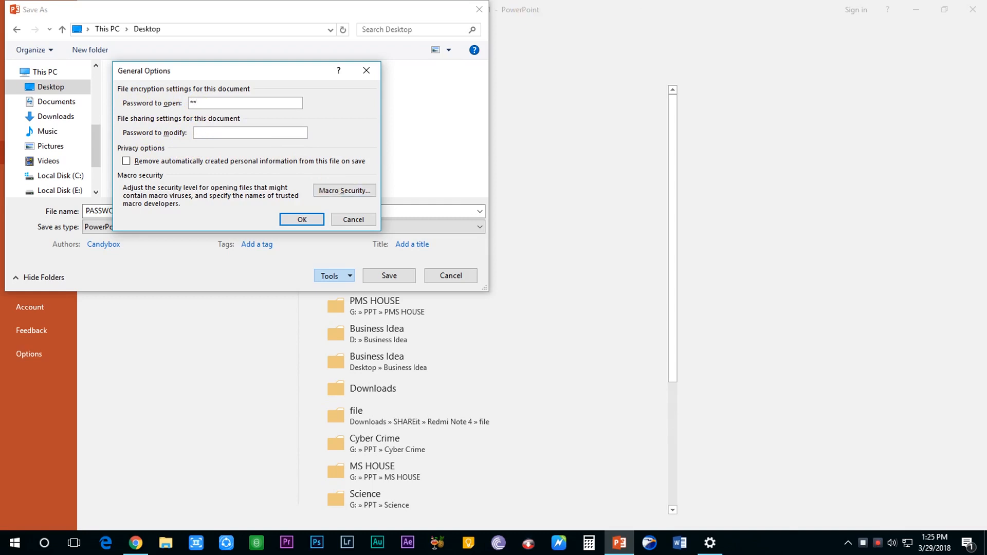
{"action": "type", "text": "**"}
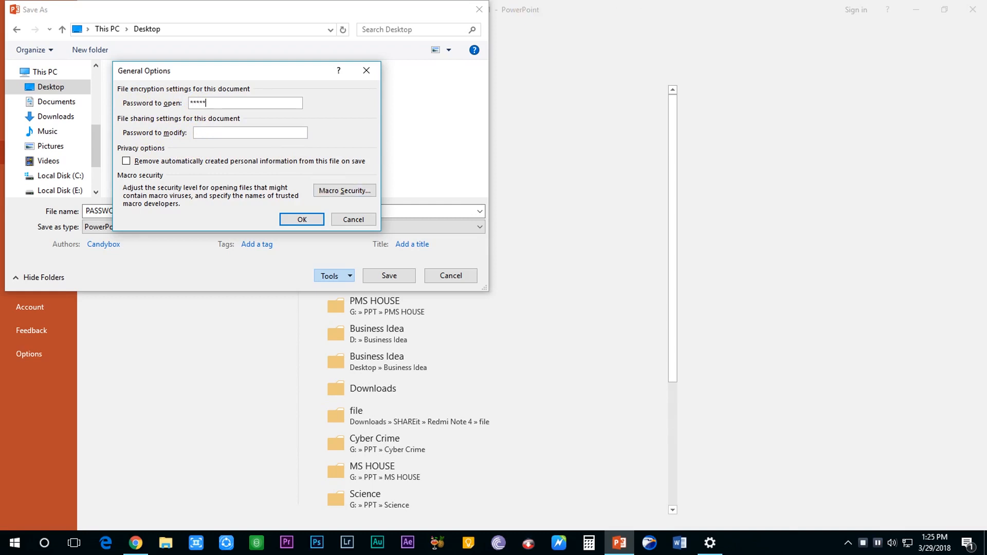
{"action": "type", "text": "*"}
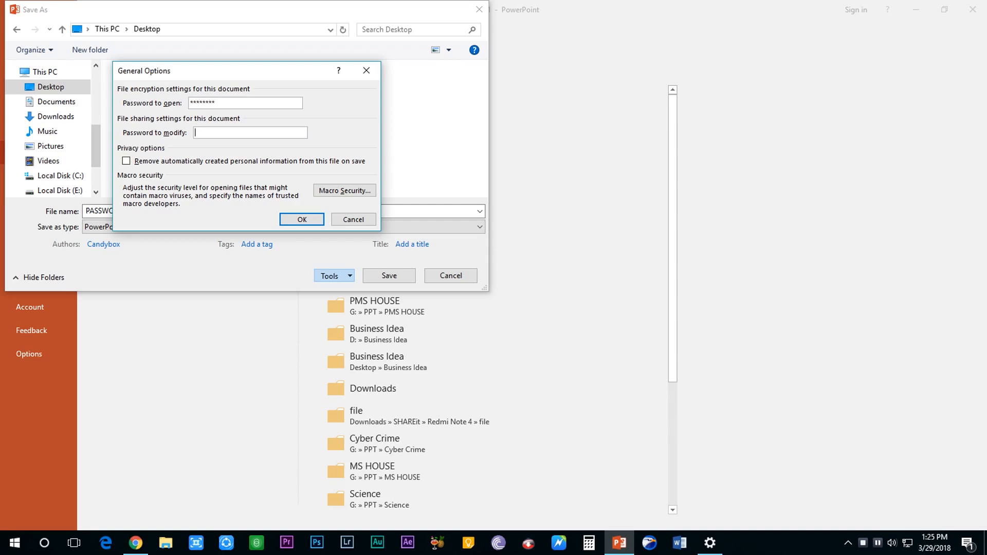
{"action": "type", "text": "***"}
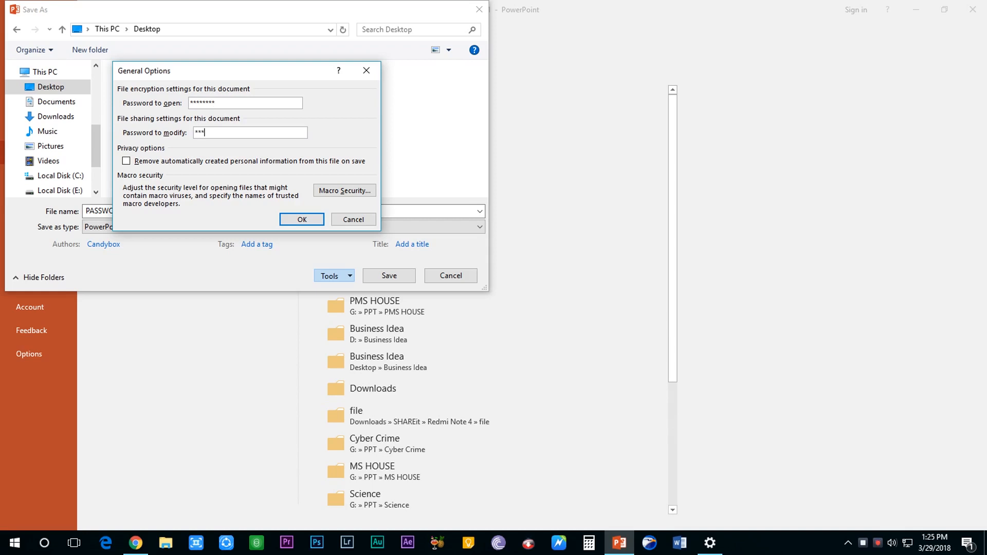
{"action": "type", "text": "*****"}
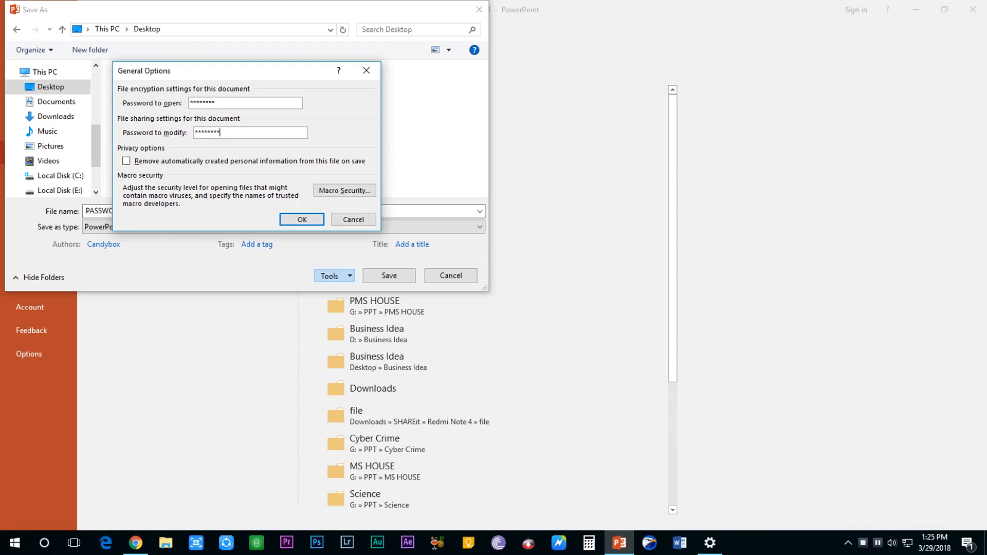
{"action": "mouse_move", "coordinate": [600, 19]}
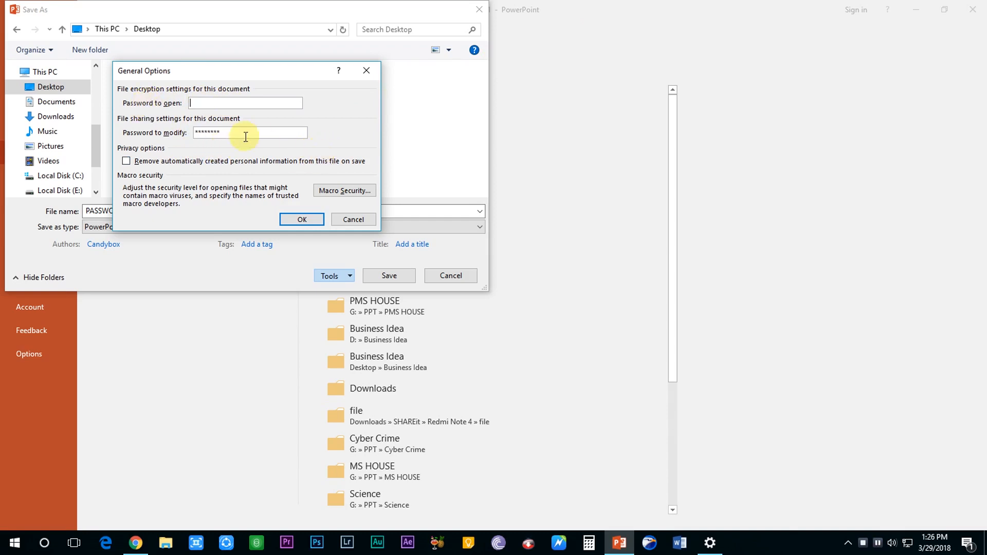
{"action": "mouse_move", "coordinate": [238, 152]}
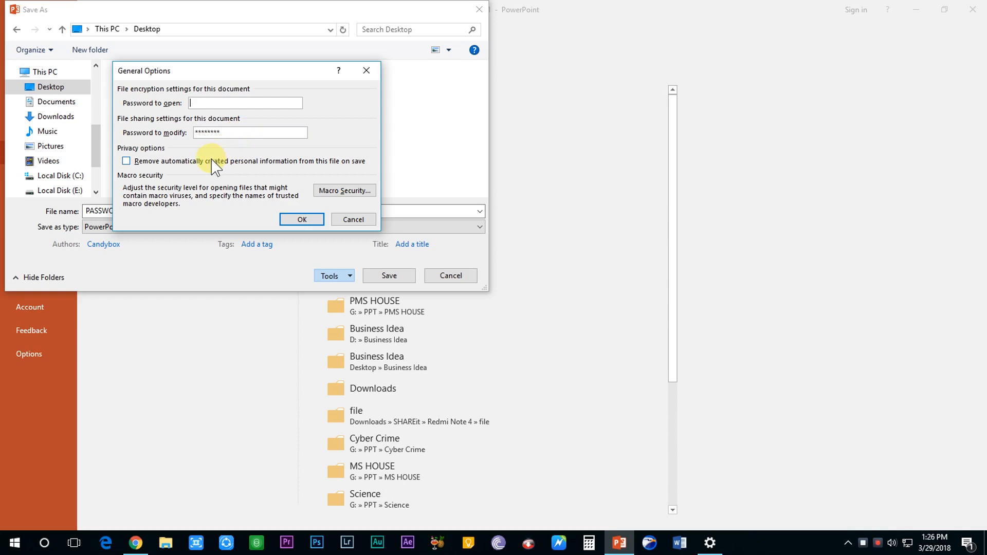
{"action": "left_click", "coordinate": [301, 219]}
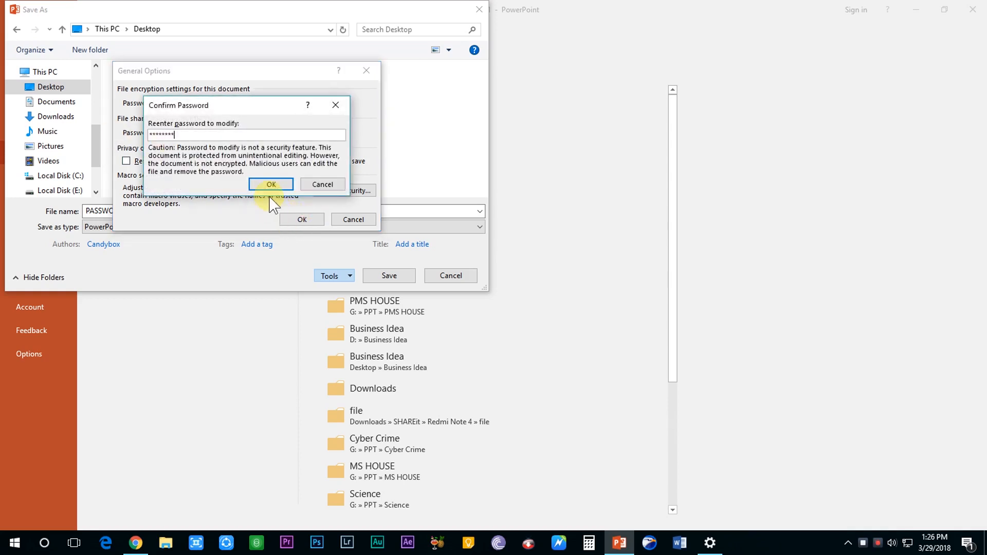
{"action": "left_click", "coordinate": [271, 184]}
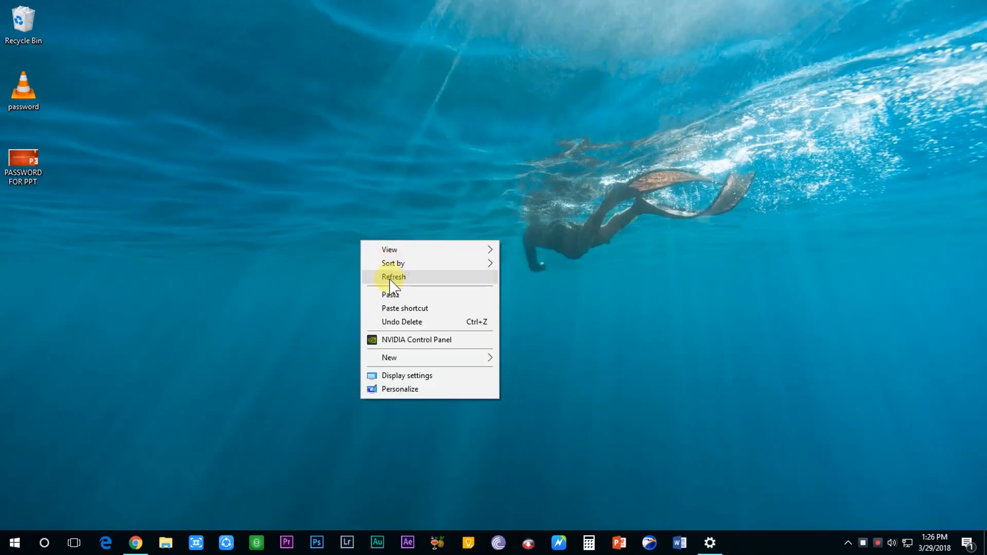
Refresh the Desktop and open PASSWORD FOR PPT to get the modify-password prompt.
{"action": "left_click", "coordinate": [393, 276]}
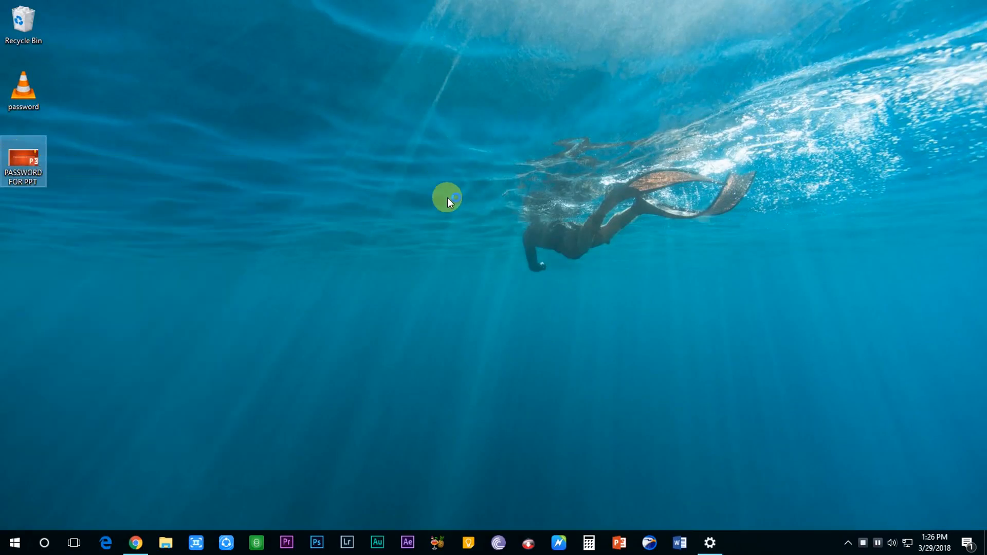
{"action": "double_click", "coordinate": [24, 162]}
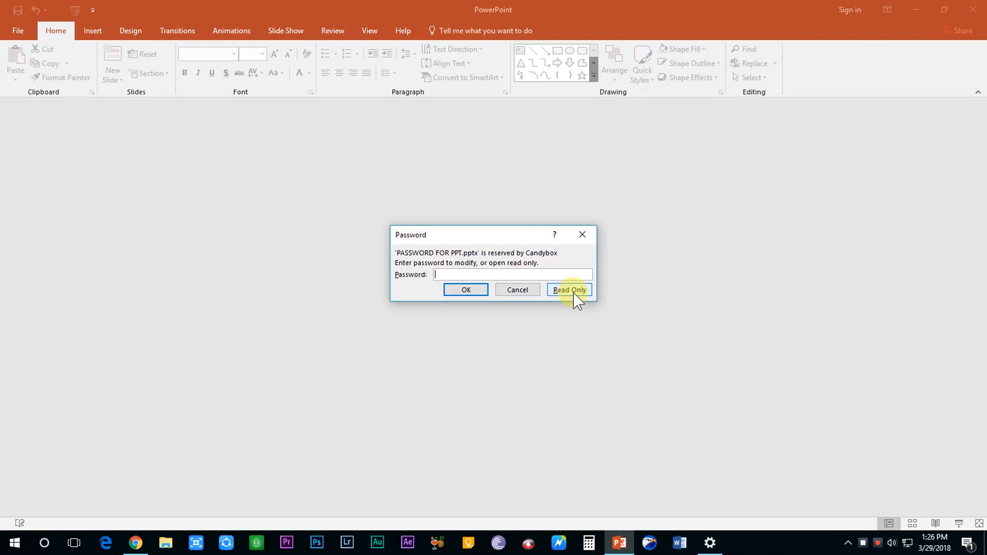
Open read-only and find the title, Arrange options and subtitle cannot be edited.
{"action": "left_click", "coordinate": [568, 290]}
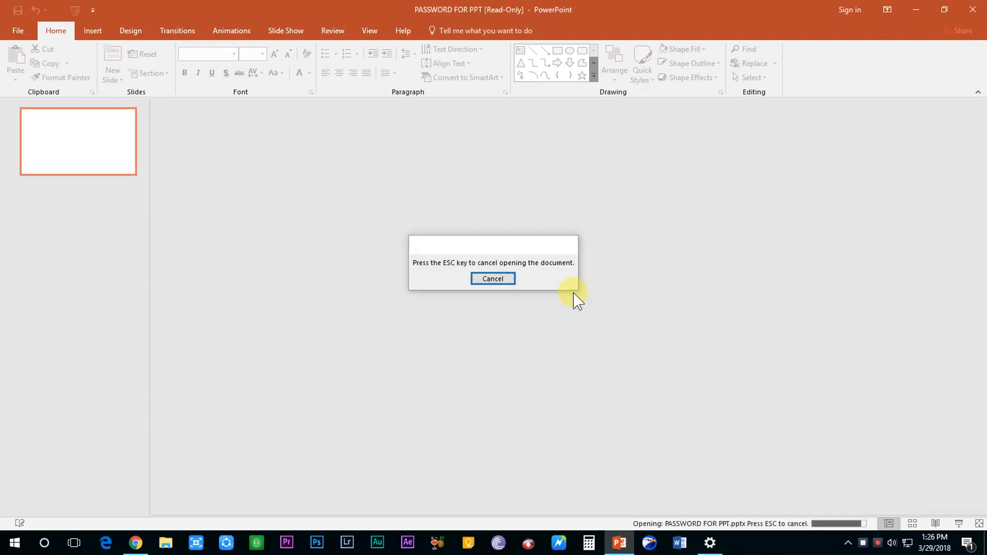
{"action": "left_click", "coordinate": [493, 278]}
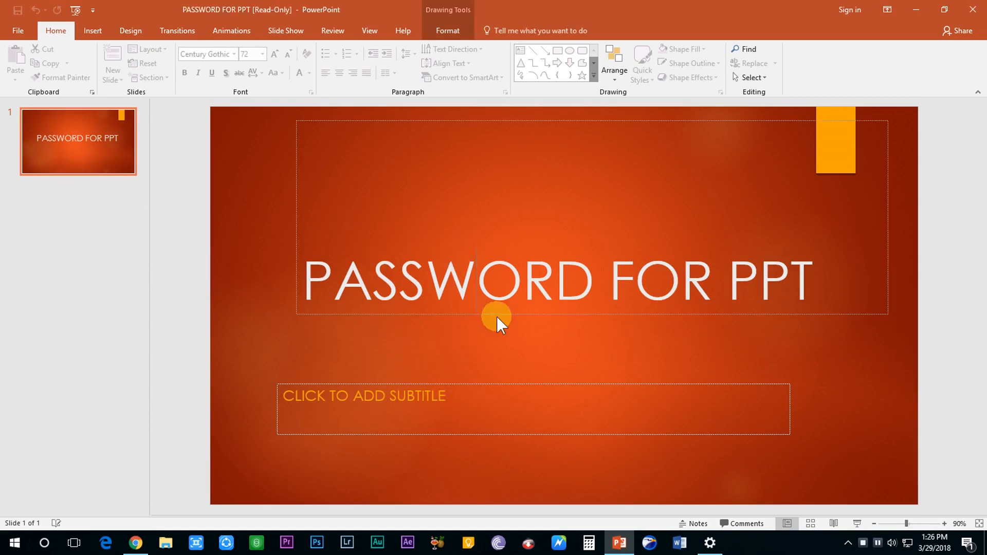
{"action": "mouse_move", "coordinate": [474, 318]}
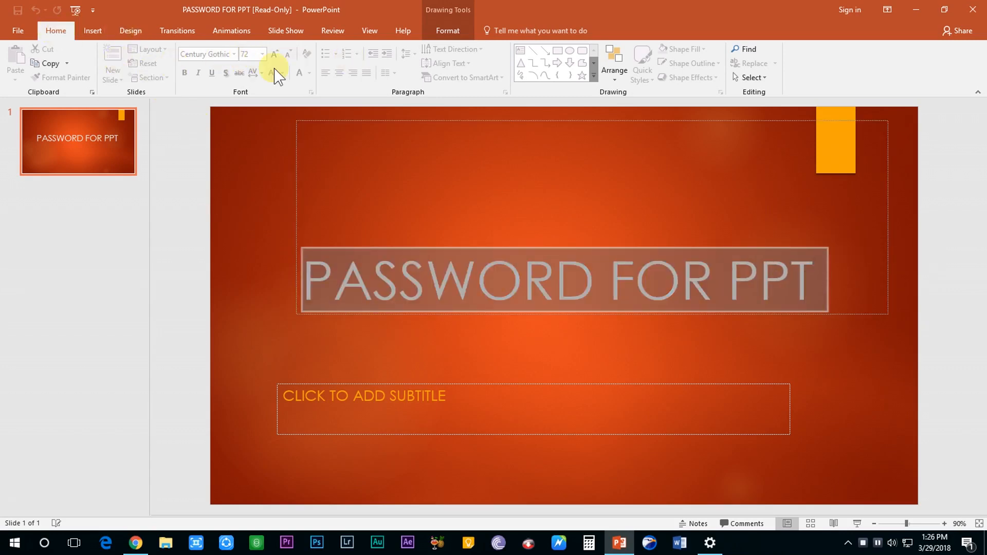
{"action": "mouse_move", "coordinate": [695, 88]}
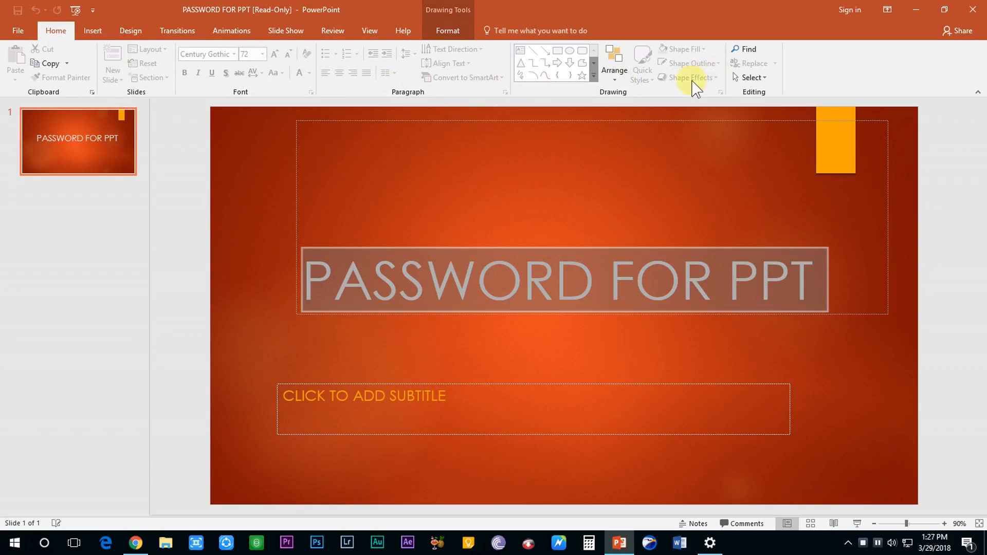
{"action": "left_click", "coordinate": [614, 62]}
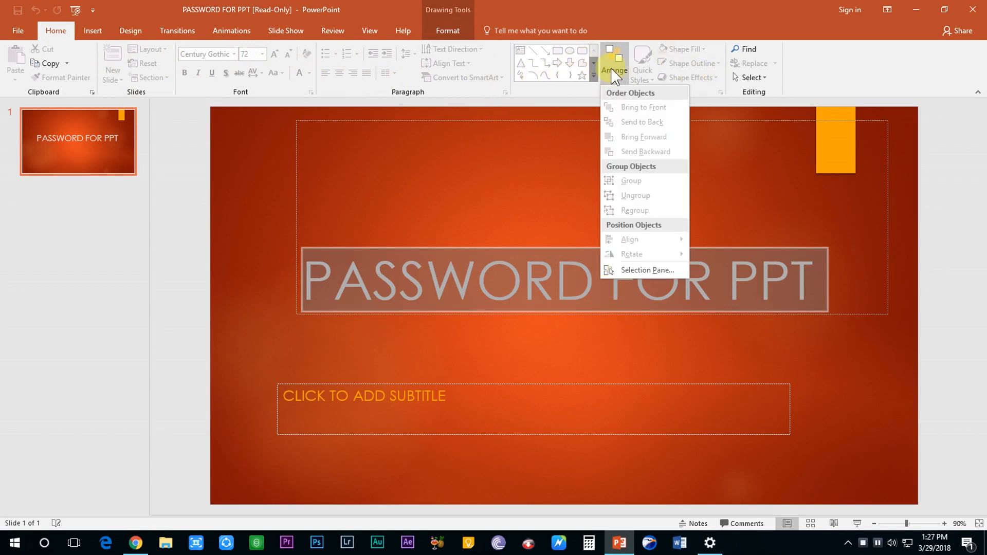
{"action": "left_click", "coordinate": [299, 345]}
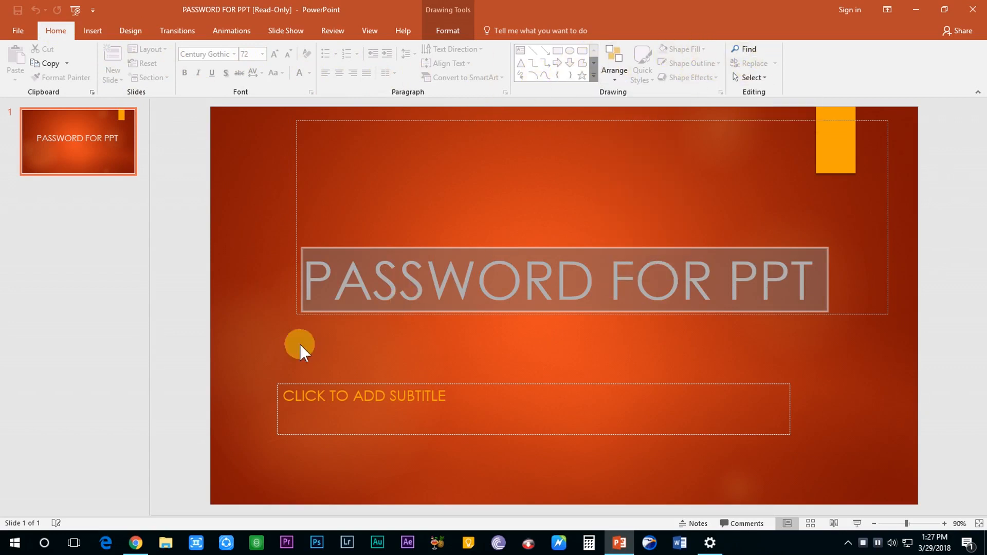
{"action": "mouse_move", "coordinate": [741, 349]}
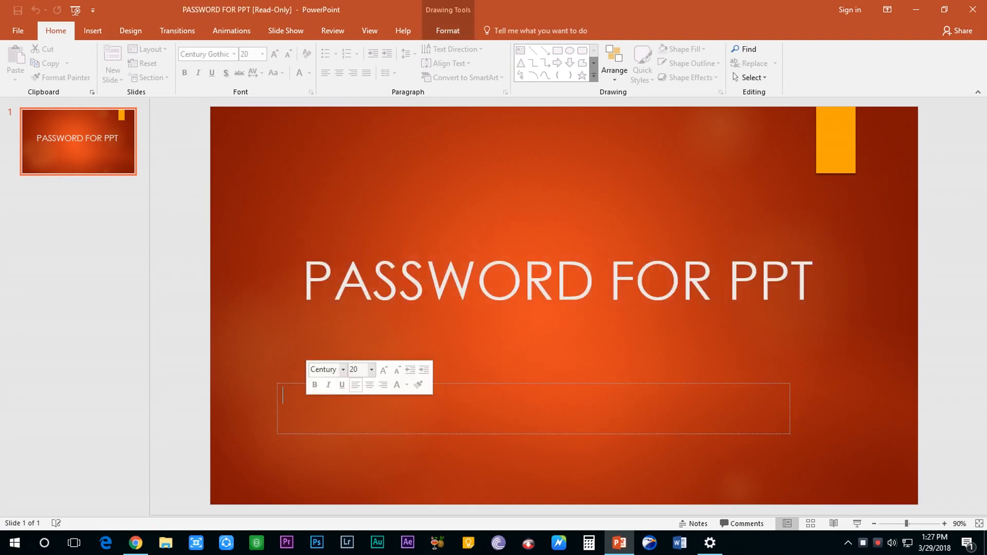
{"action": "left_click", "coordinate": [800, 393]}
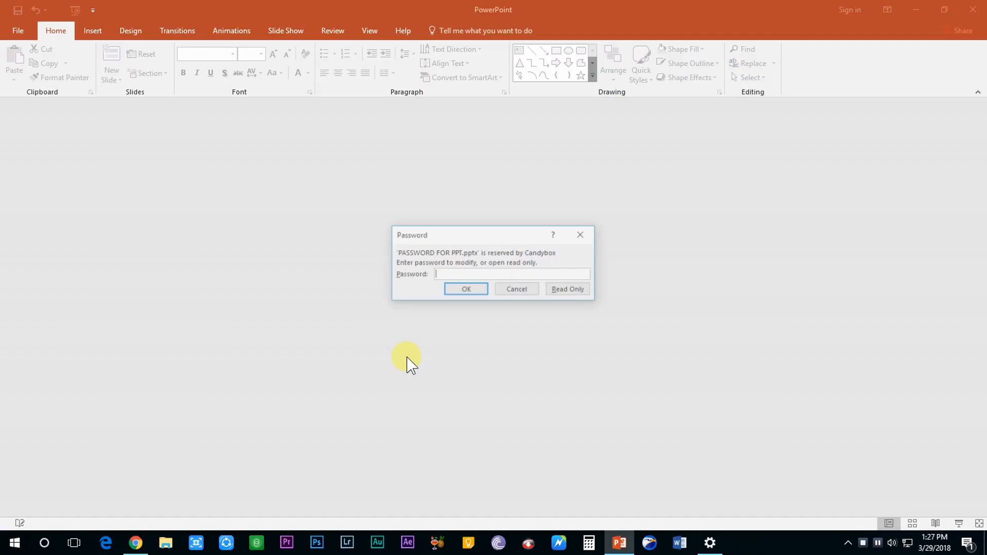
Open with the modify password and set the subtitle to NOW I CAN EDIT MY SLIDE.
{"action": "left_click", "coordinate": [566, 289]}
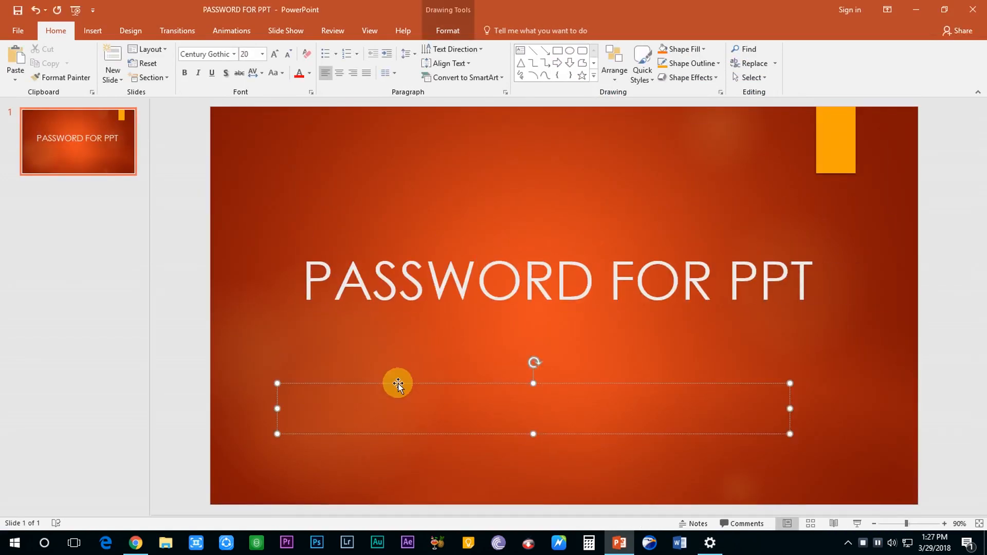
{"action": "type", "text": "NOW I CAN"}
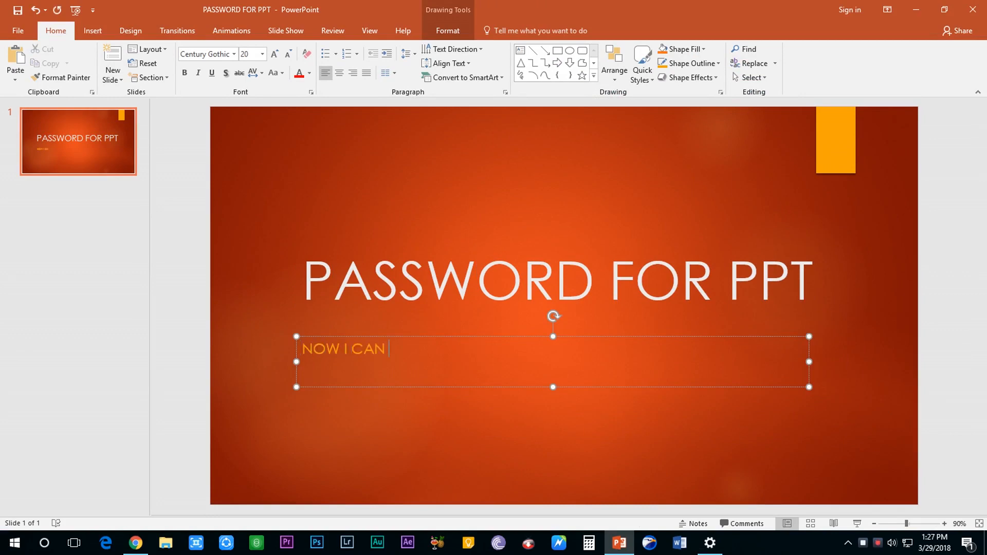
{"action": "type", "text": "EDIT MY SLIDE."}
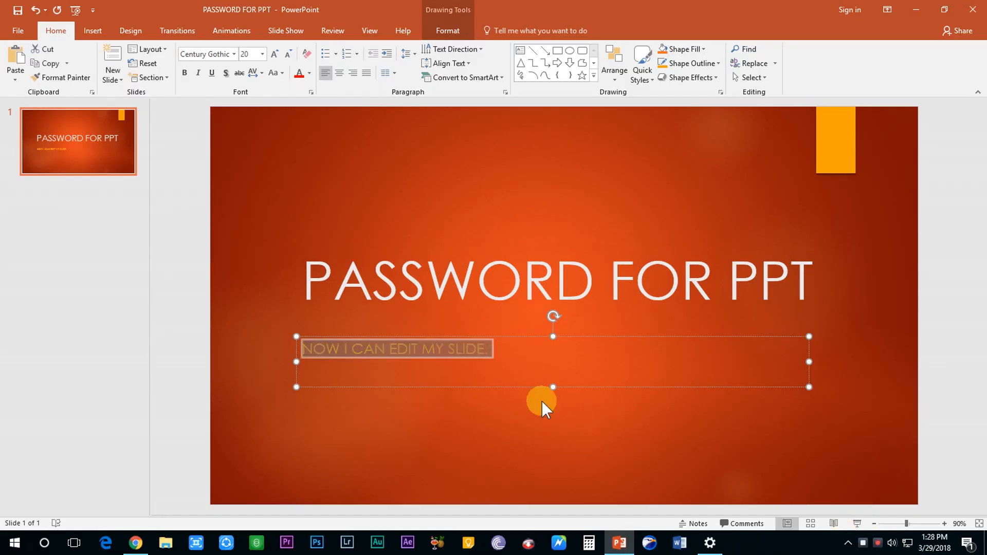